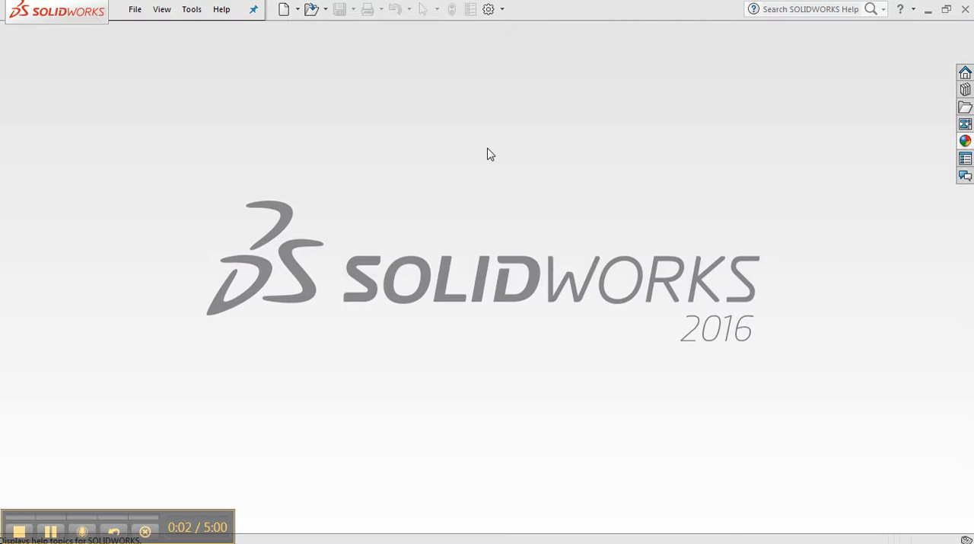
# Create a new blank Part document from File > New
pyautogui.click(135, 9)
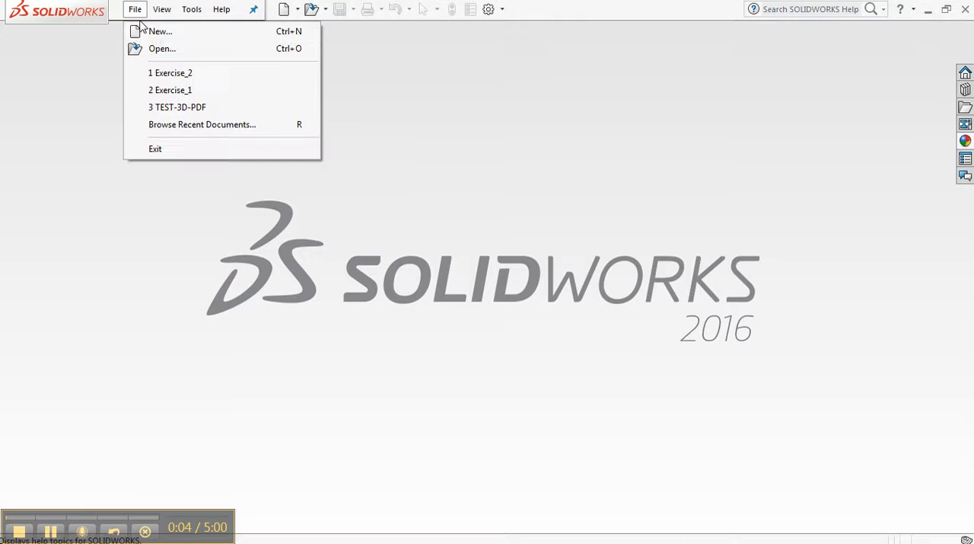
pyautogui.click(159, 31)
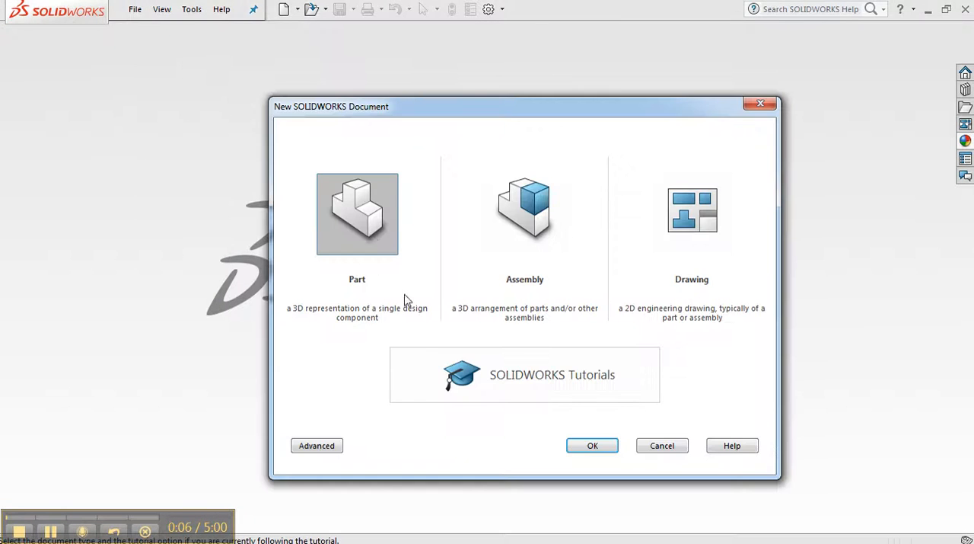
pyautogui.click(592, 445)
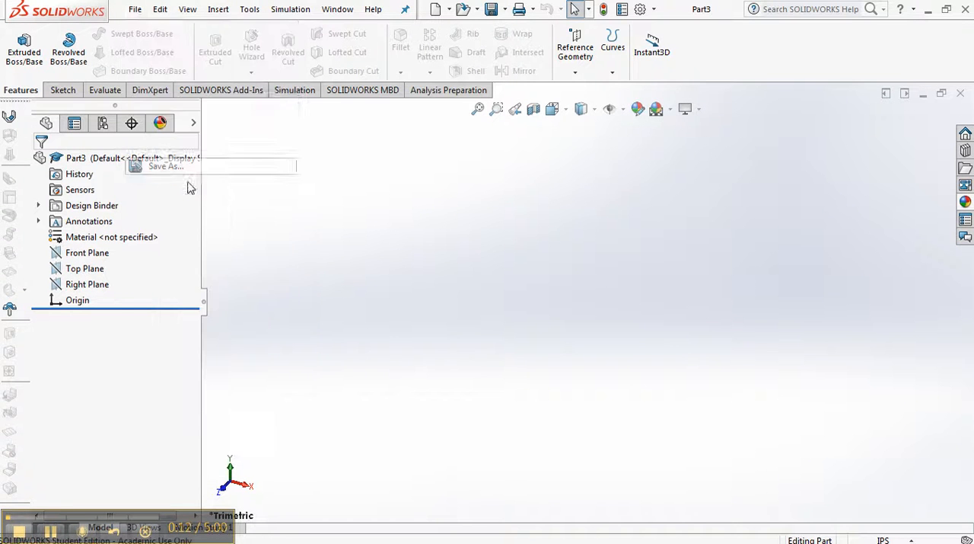
# Save the part on the Desktop as Exercise_3, with the description 'Third SW Part'
pyautogui.click(165, 166)
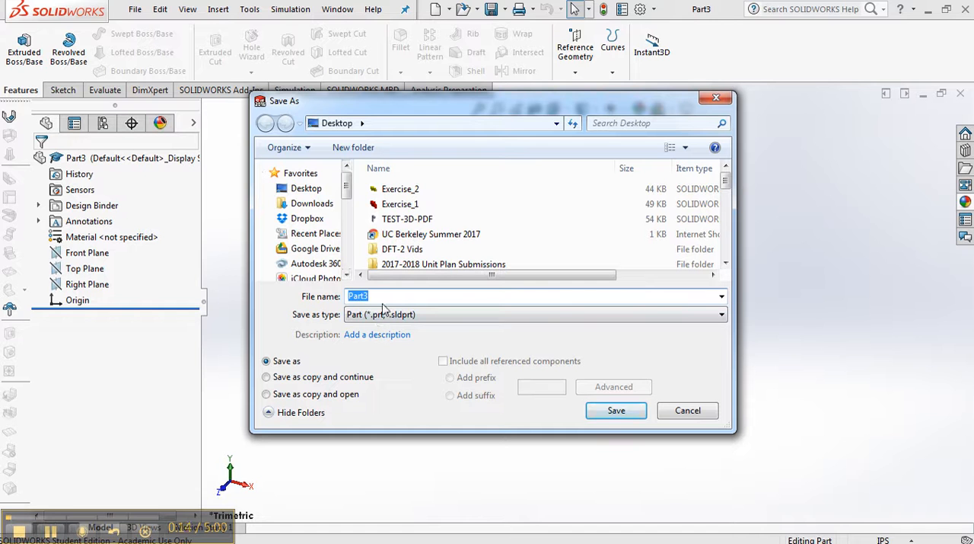
pyautogui.write('Exercise_3')
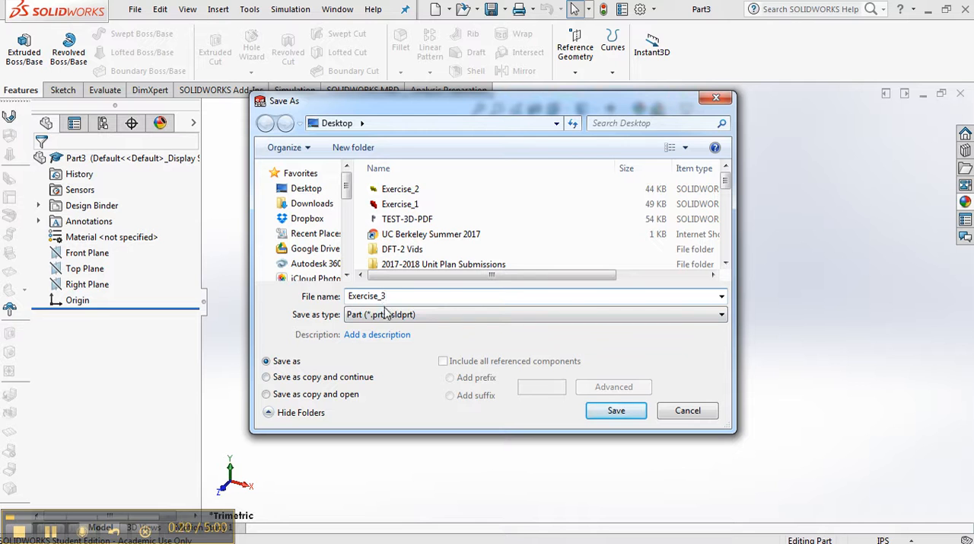
pyautogui.click(376, 333)
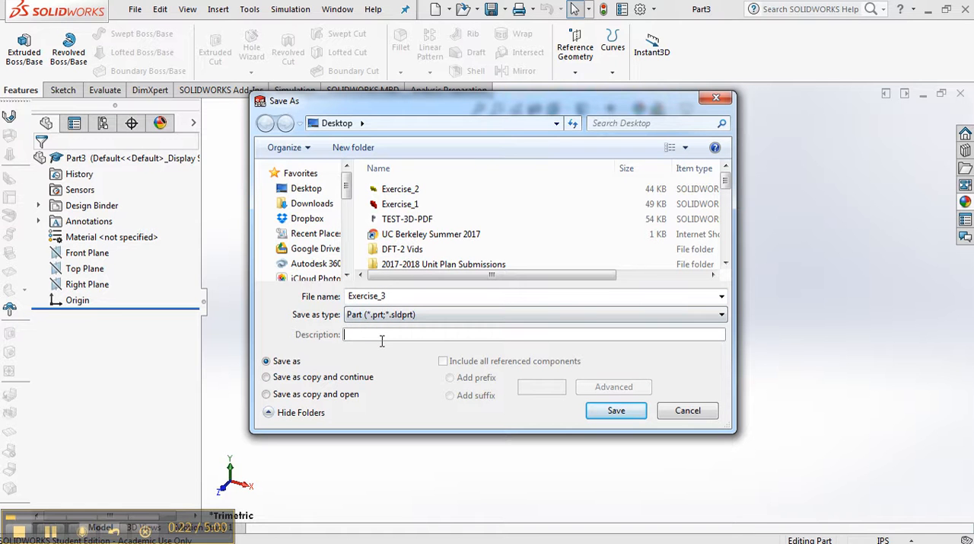
pyautogui.write('Third SW P')
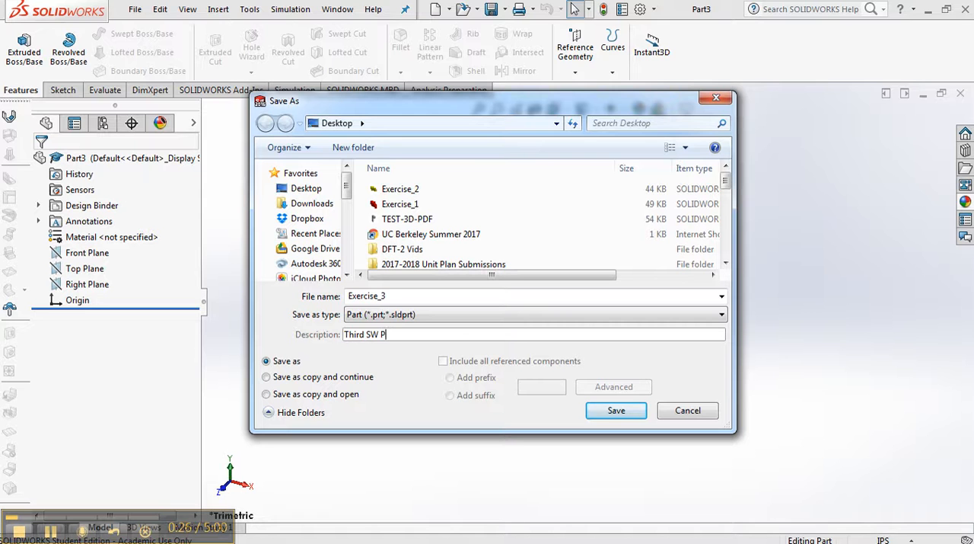
pyautogui.write('art')
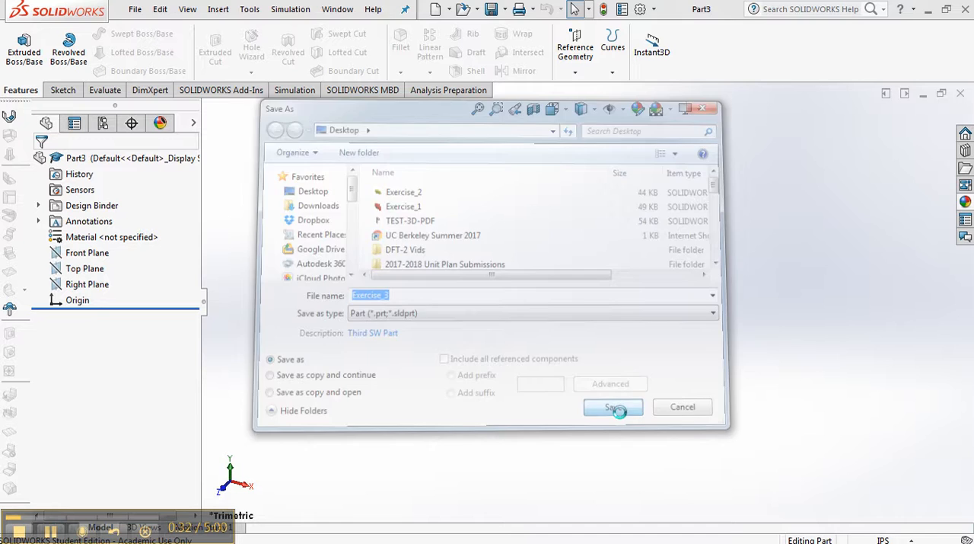
pyautogui.click(612, 406)
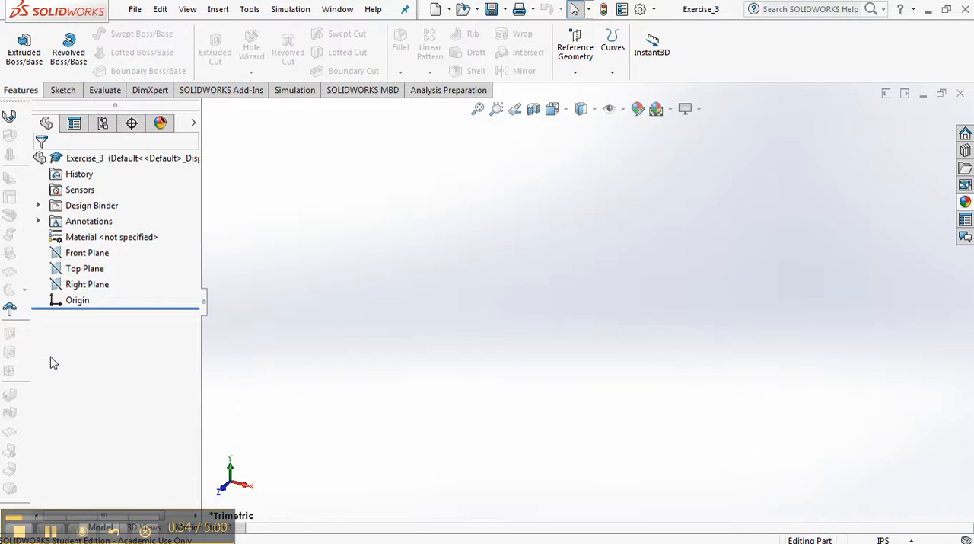
pyautogui.moveTo(373, 246)
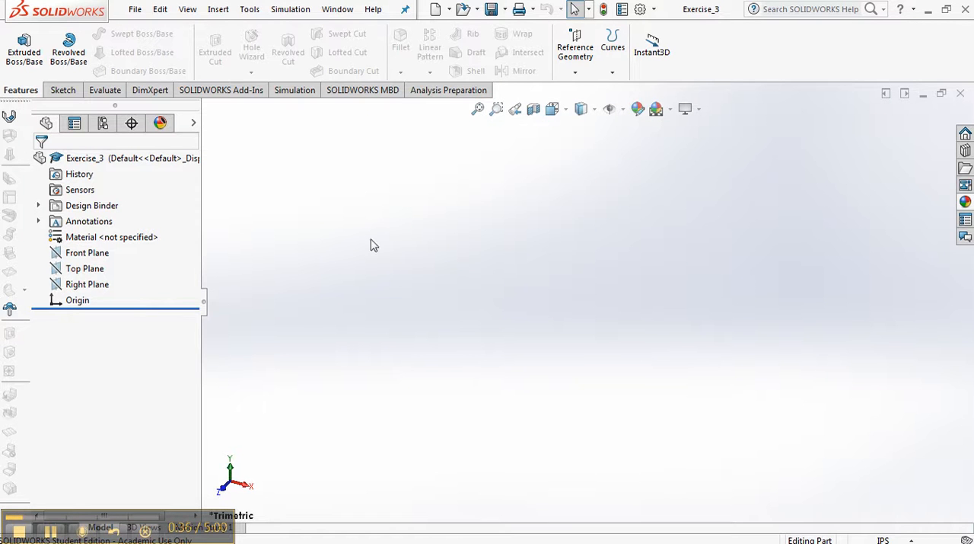
pyautogui.moveTo(693, 41)
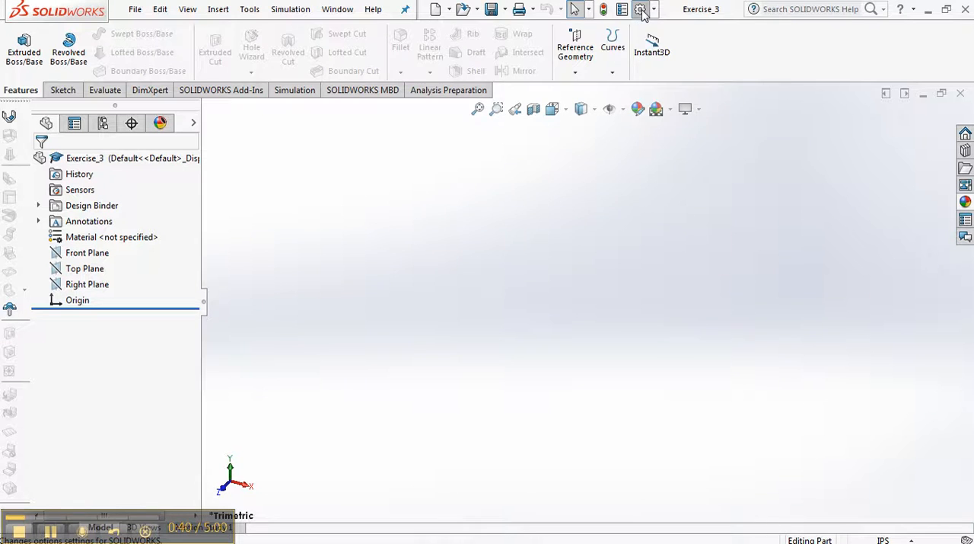
# Set document units to MMGS with no decimals for length, dual dimension and angle
pyautogui.click(640, 9)
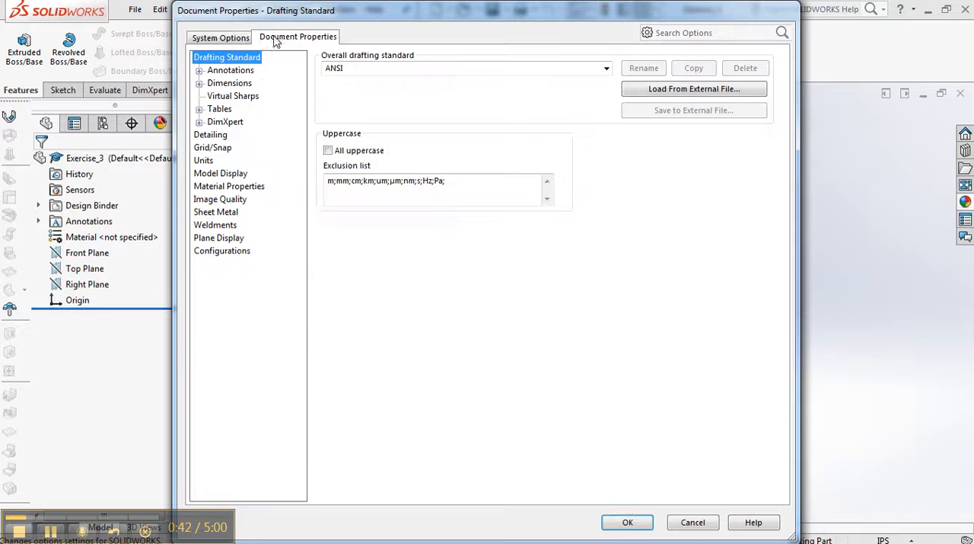
pyautogui.moveTo(339, 50)
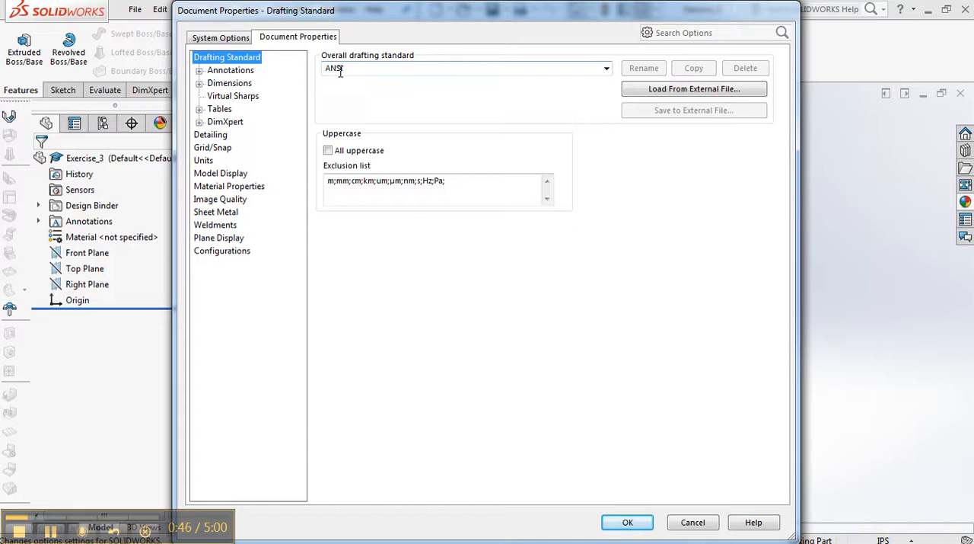
pyautogui.click(203, 160)
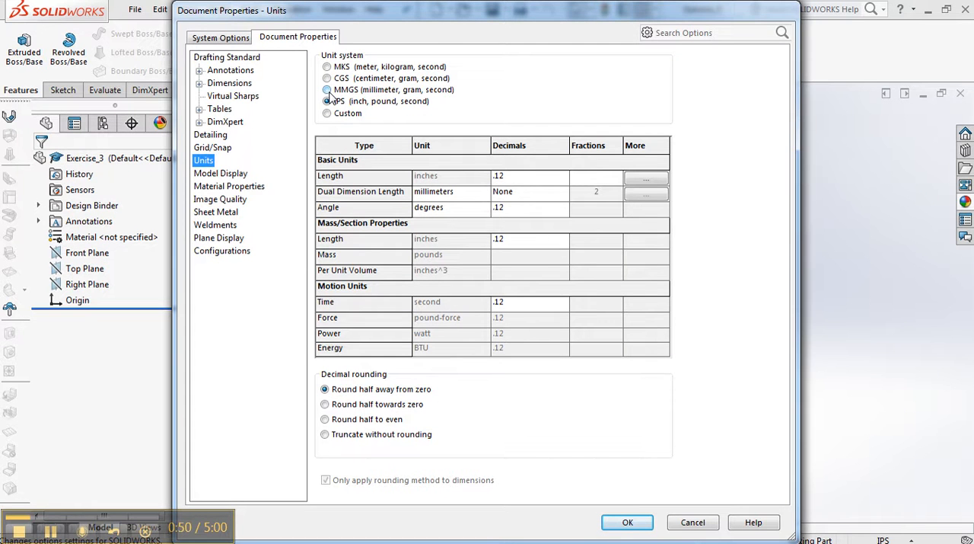
pyautogui.click(327, 89)
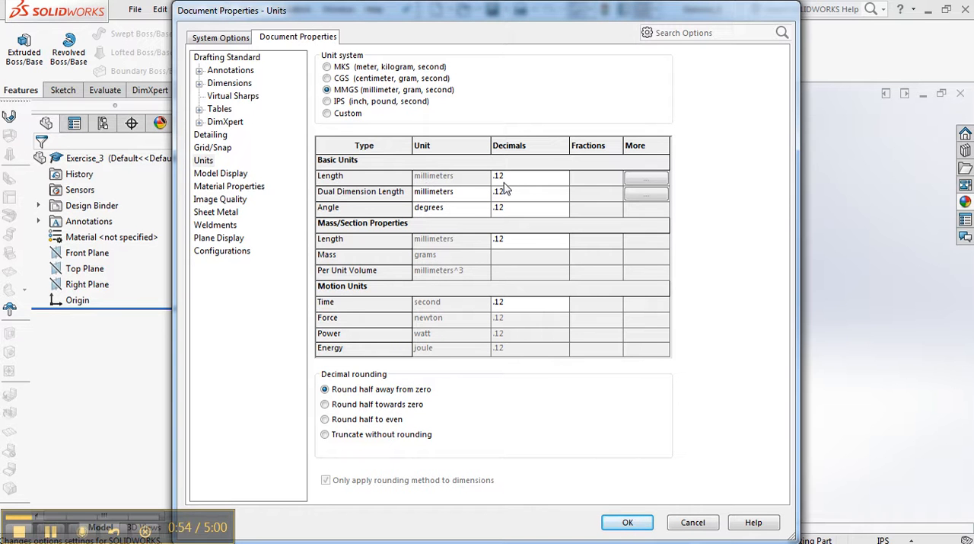
pyautogui.click(562, 191)
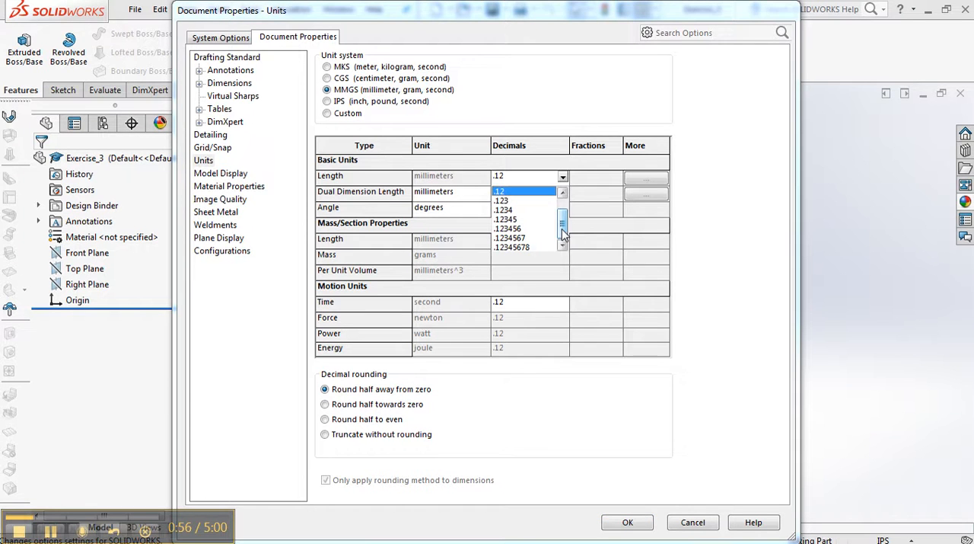
pyautogui.click(502, 175)
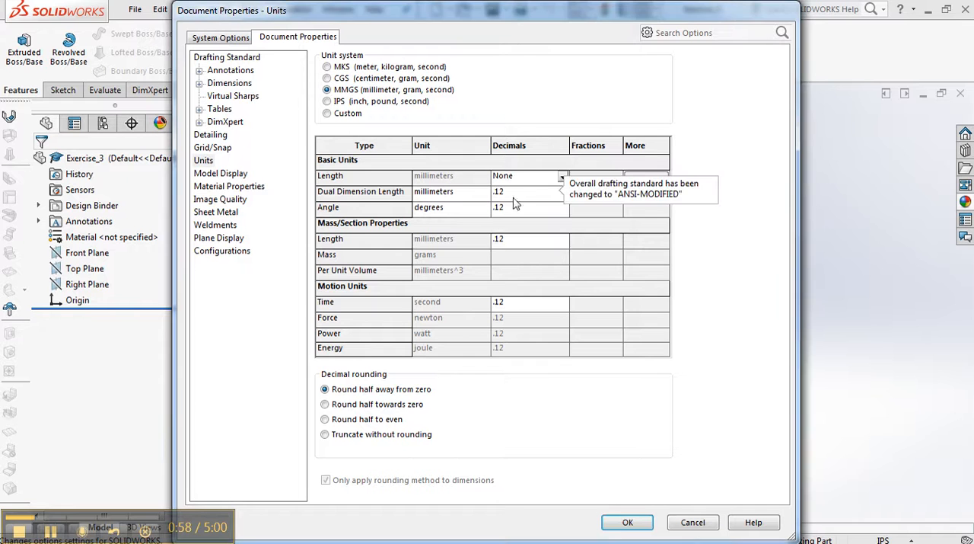
pyautogui.click(562, 208)
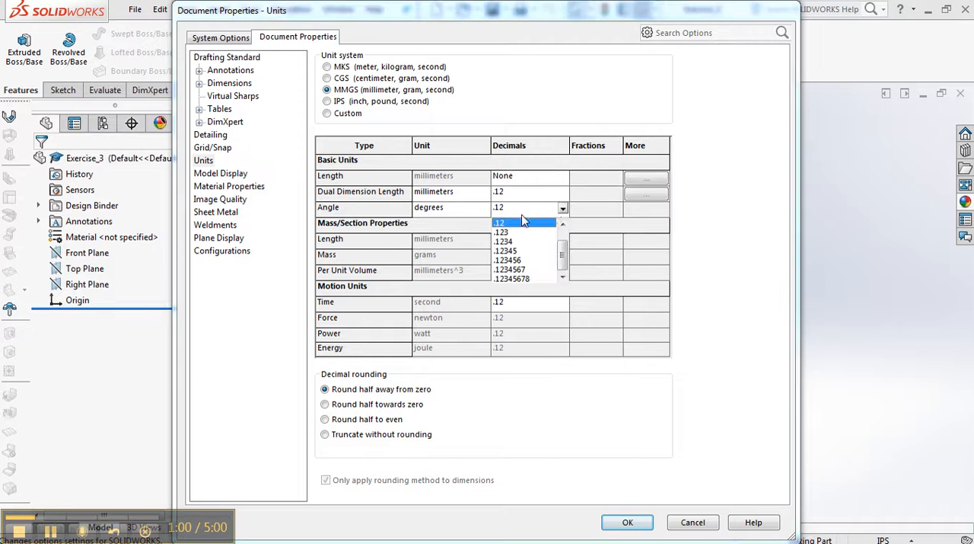
pyautogui.click(503, 206)
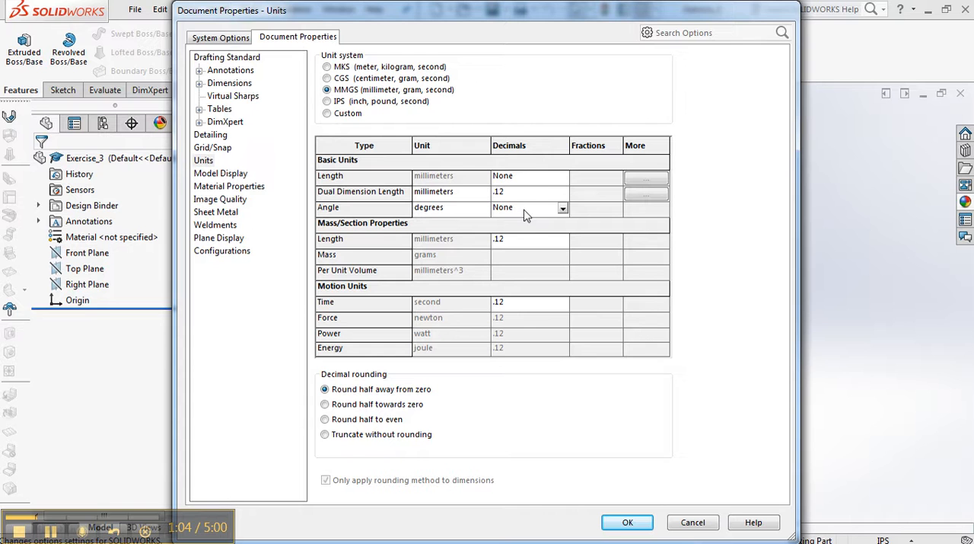
pyautogui.moveTo(532, 450)
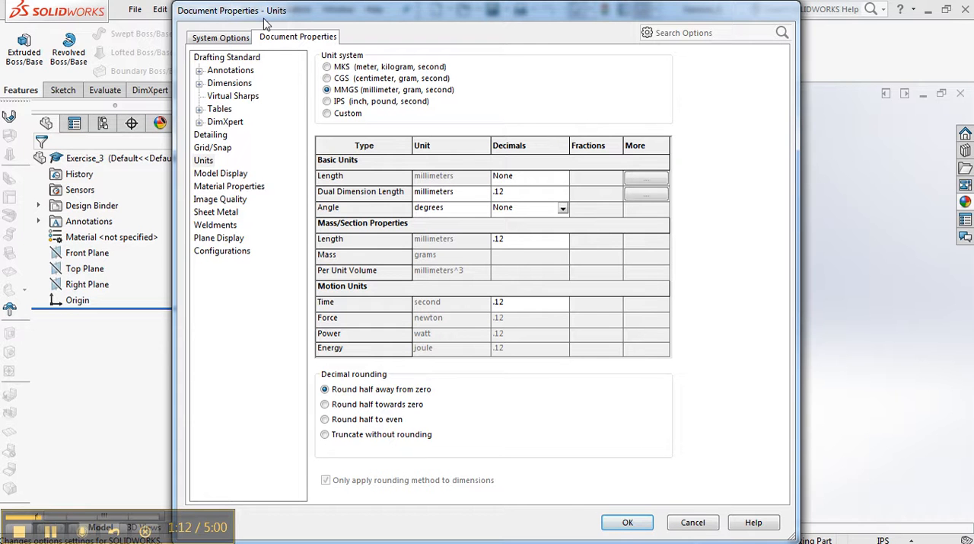
pyautogui.click(527, 191)
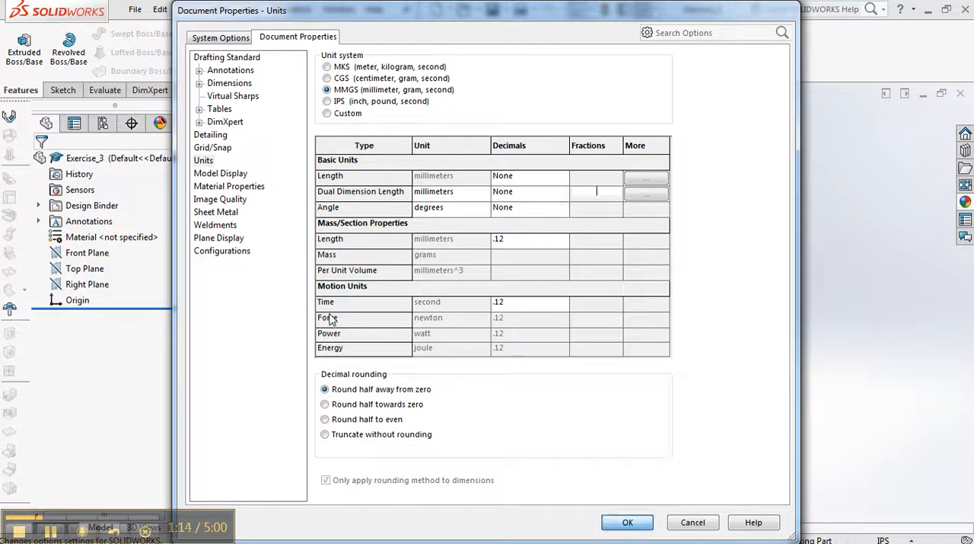
pyautogui.click(628, 521)
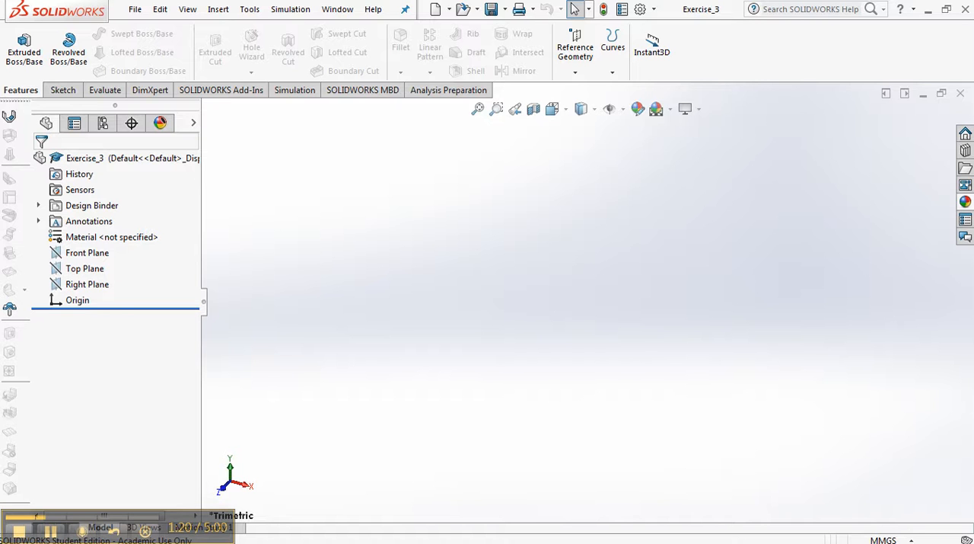
# Draw a closed six-sided L-shaped line profile on the Front Plane, starting at the origin
pyautogui.rightClick(86, 252)
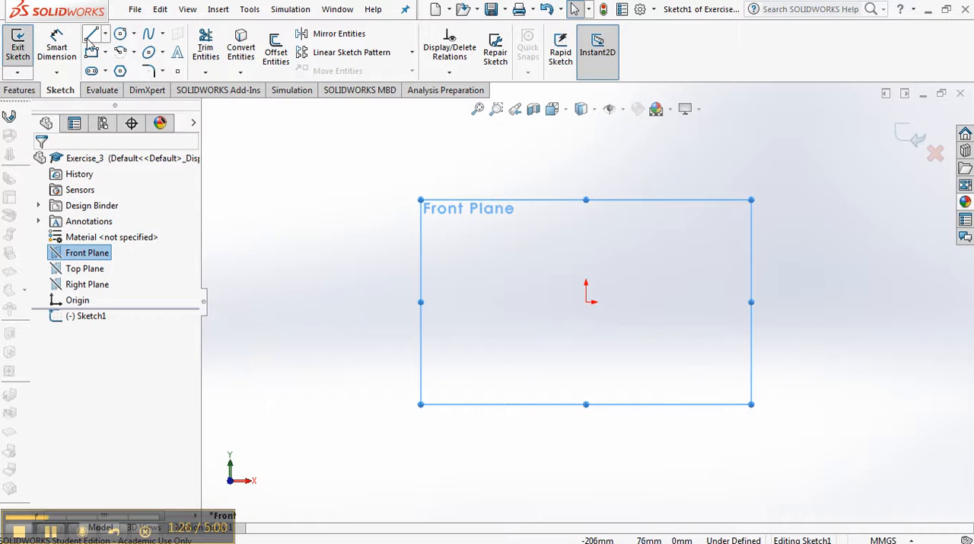
pyautogui.click(91, 34)
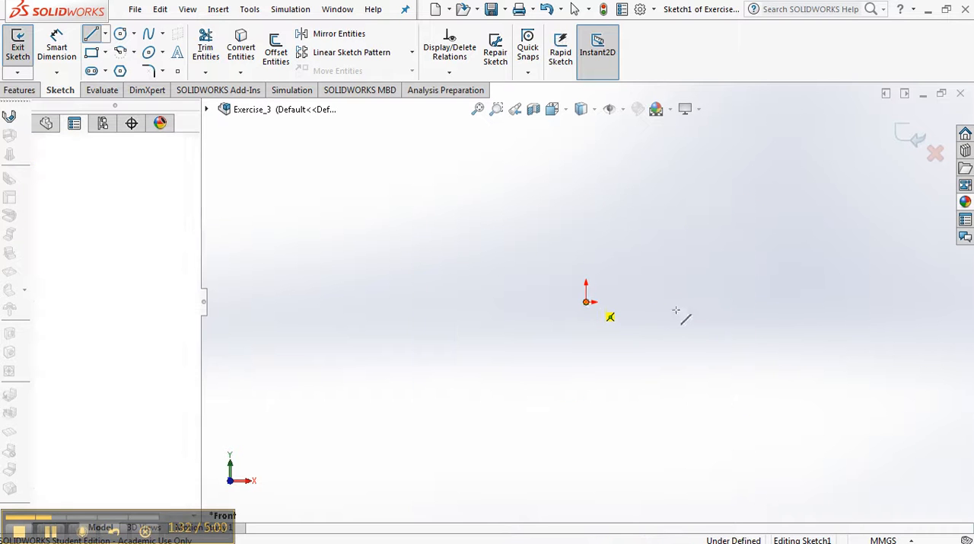
pyautogui.moveTo(586, 301); pyautogui.dragTo(723, 303)
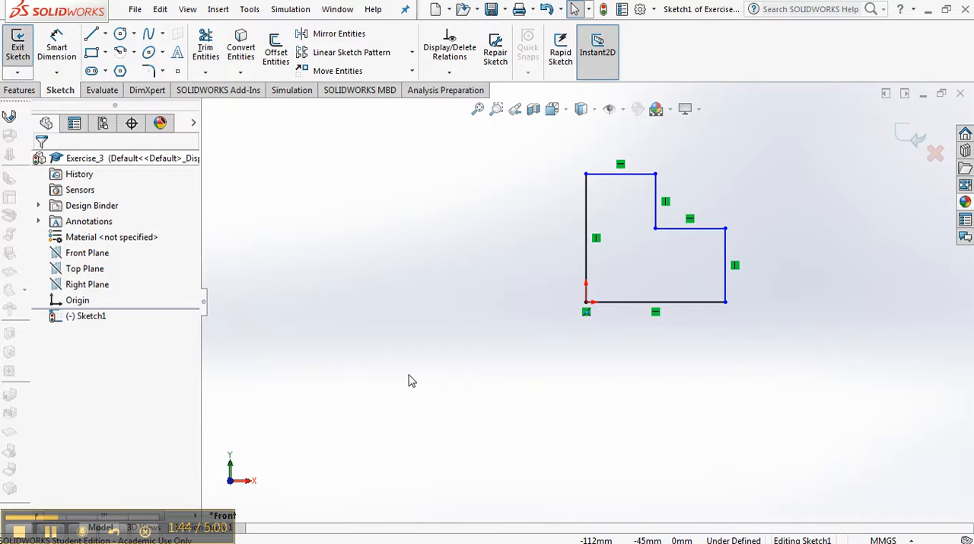
pyautogui.click(586, 236)
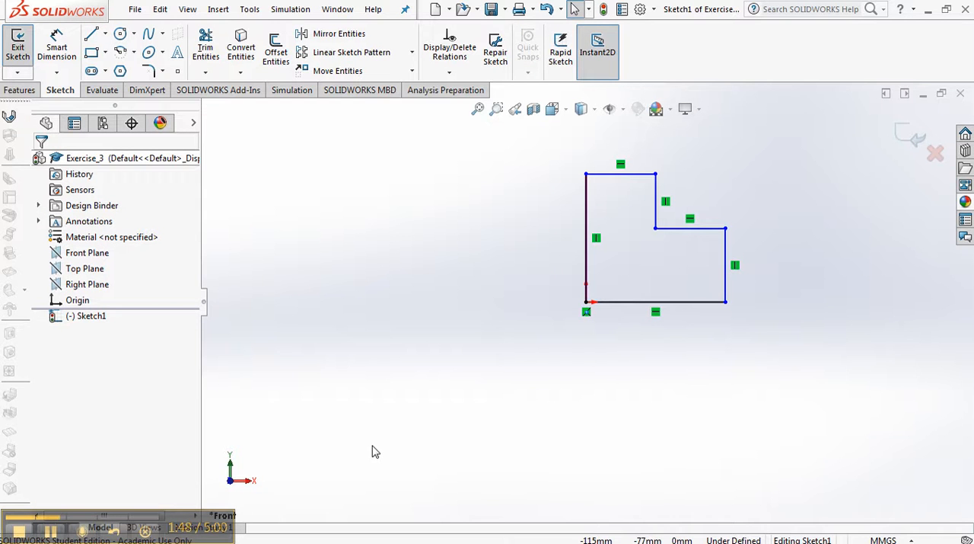
pyautogui.moveTo(417, 435)
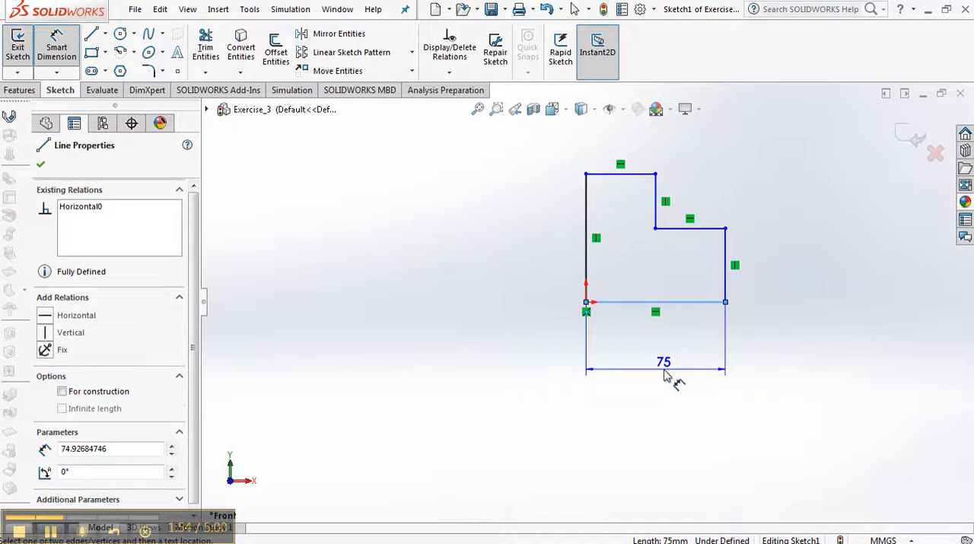
# Dimension the L-shape: bottom 85, right height 40, top width 50, left height 65
pyautogui.doubleClick(663, 361)
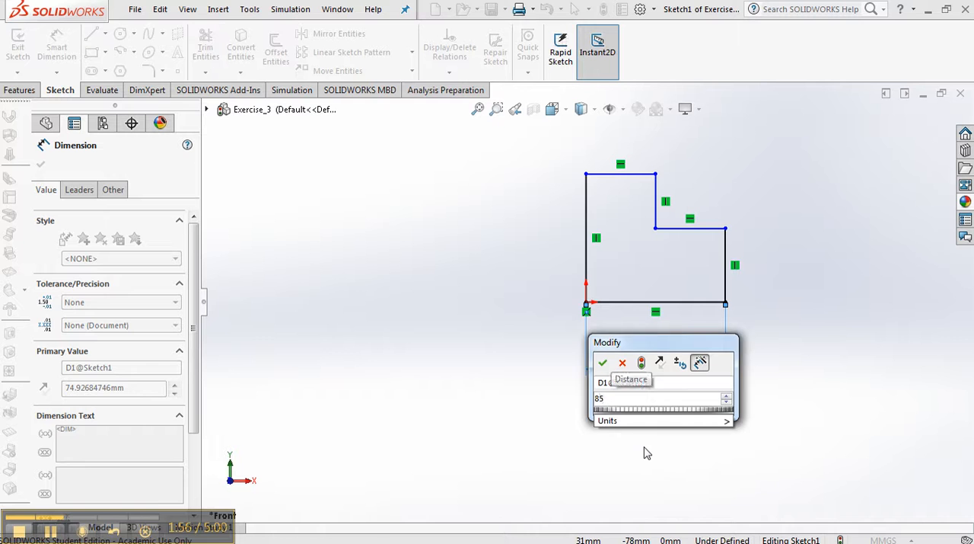
pyautogui.click(602, 361)
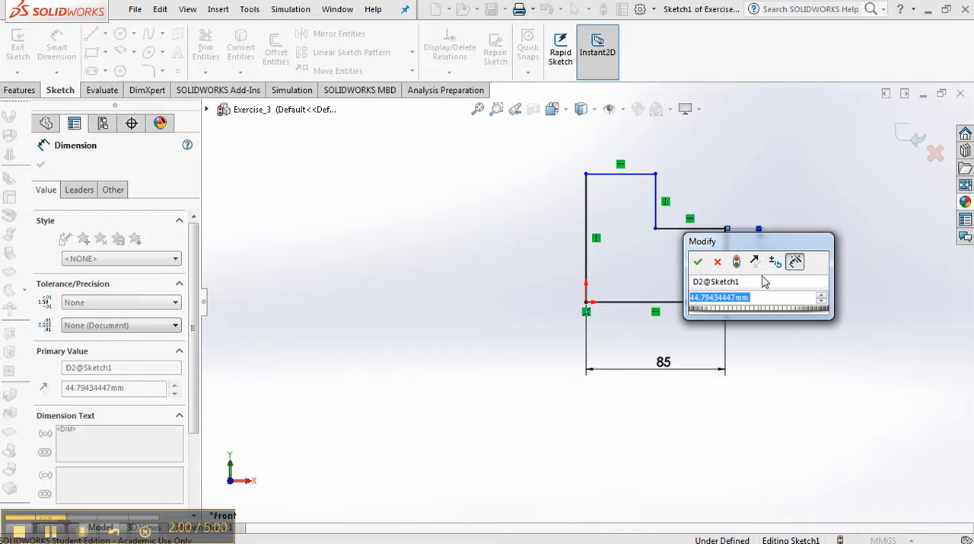
pyautogui.write('40')
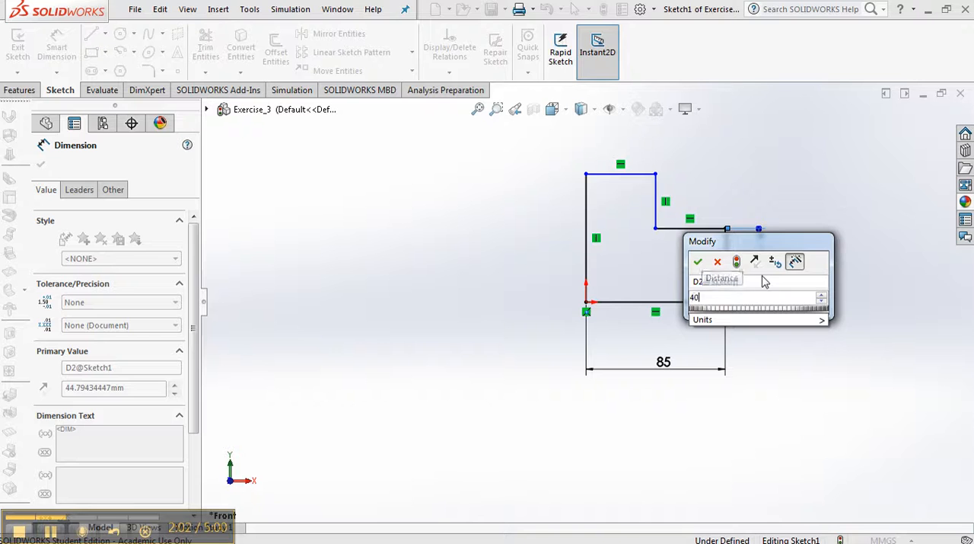
pyautogui.click(697, 261)
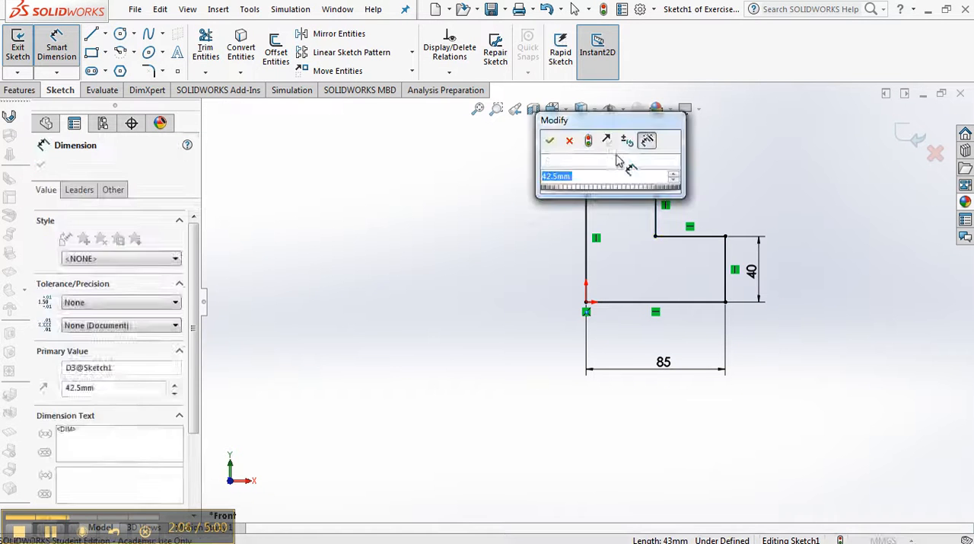
pyautogui.click(550, 140)
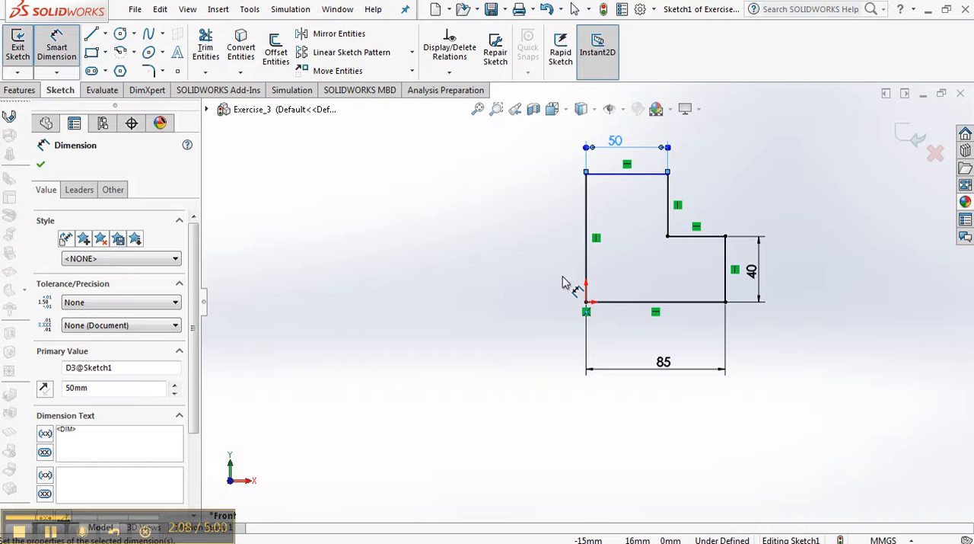
pyautogui.click(586, 228)
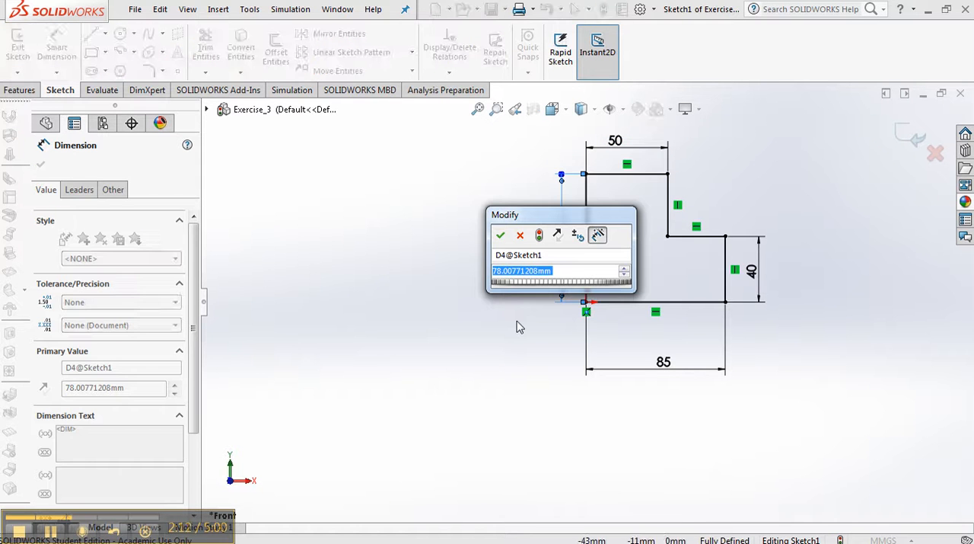
pyautogui.click(500, 234)
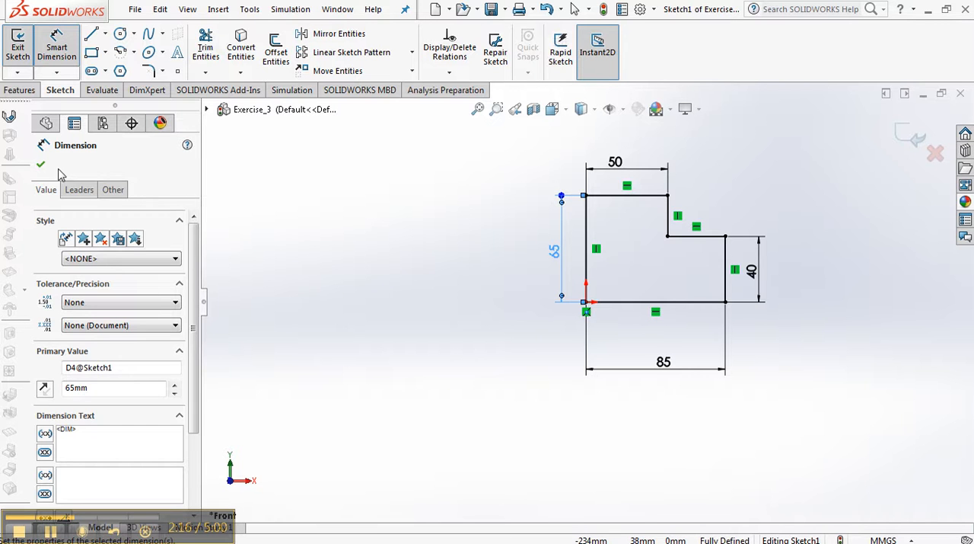
pyautogui.click(41, 164)
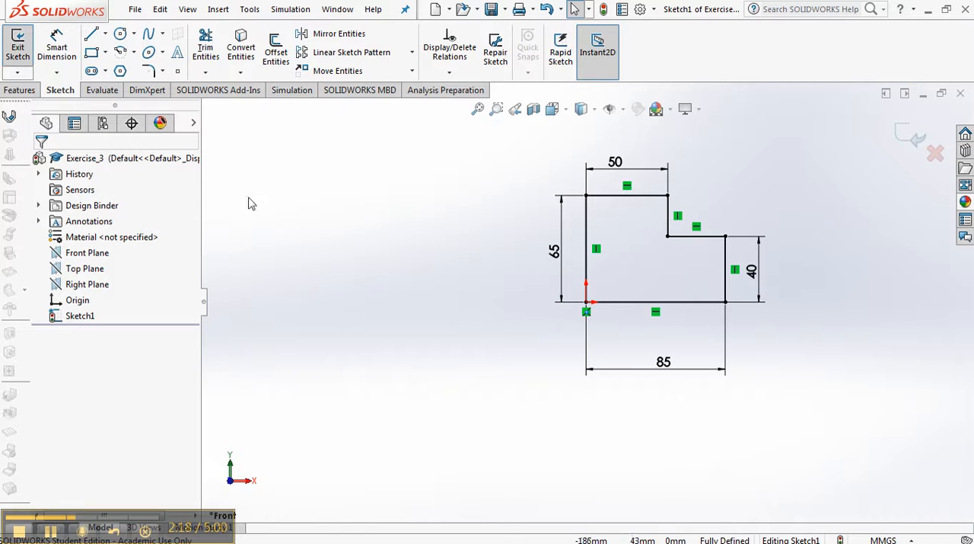
# Extrude the L-shaped sketch into Boss-Extrude1 and view it isometrically
pyautogui.click(21, 90)
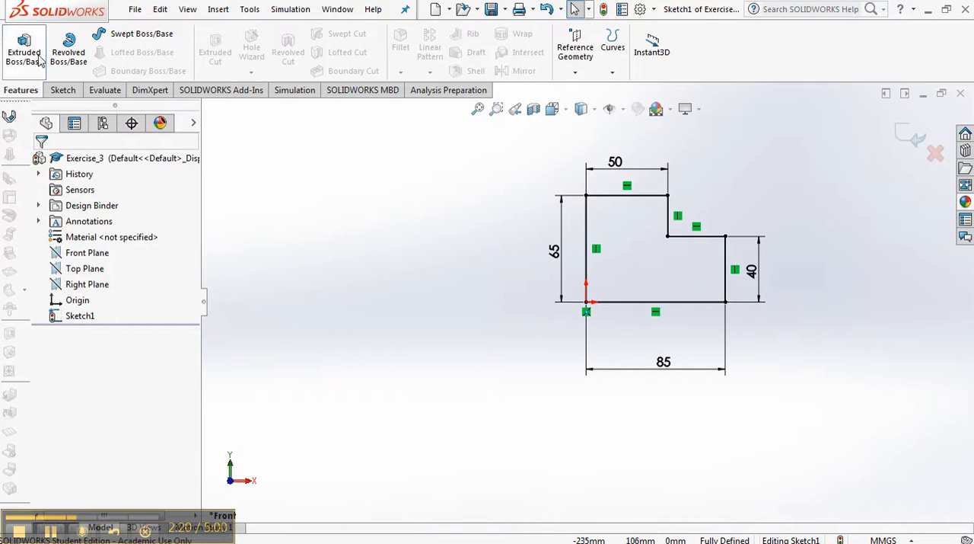
pyautogui.click(24, 47)
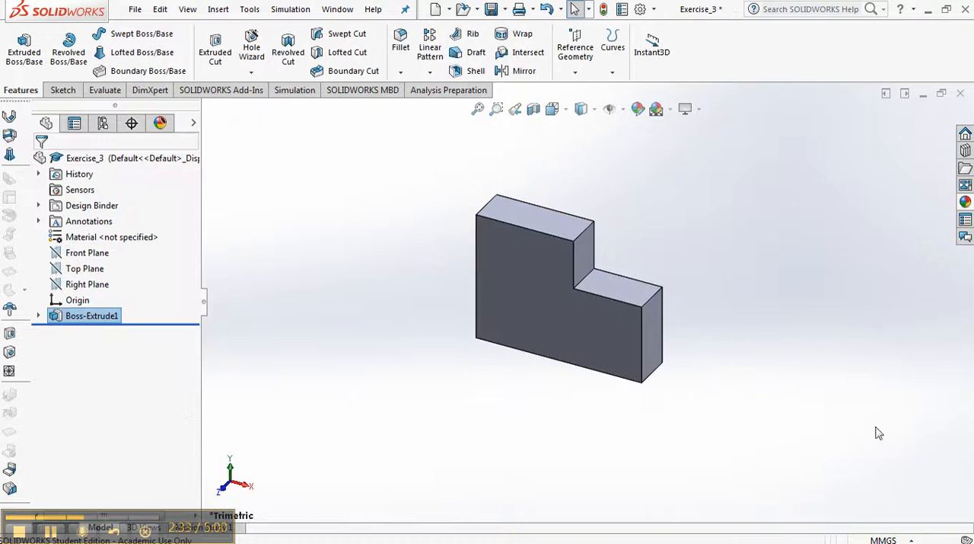
pyautogui.click(594, 318)
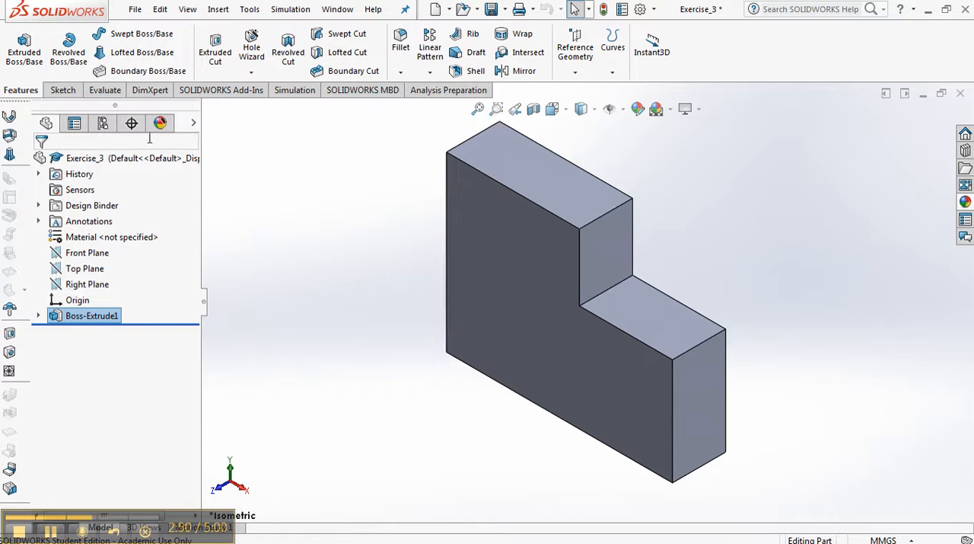
# Apply a red appearance to the solid, then expand Boss-Extrude1 to show its sketch
pyautogui.rightClick(92, 315)
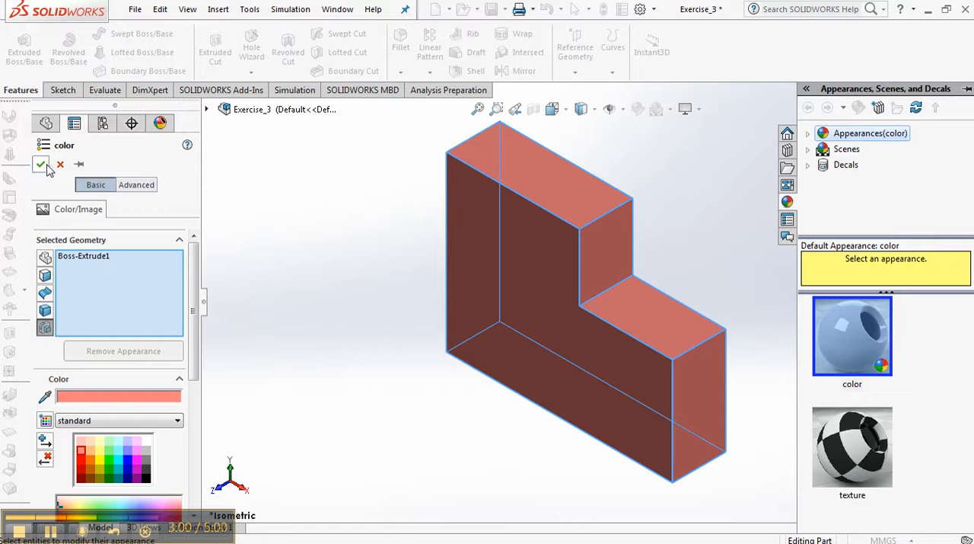
pyautogui.click(41, 165)
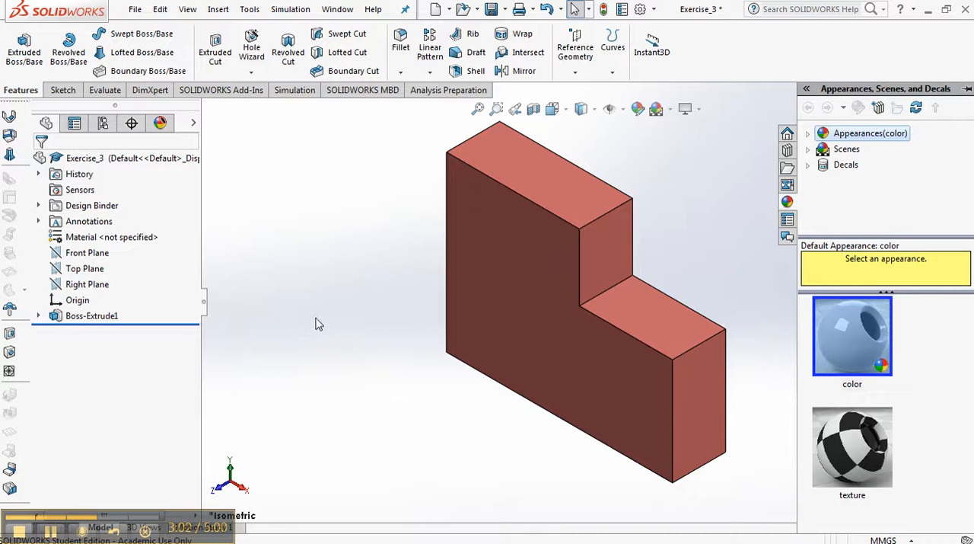
pyautogui.click(91, 315)
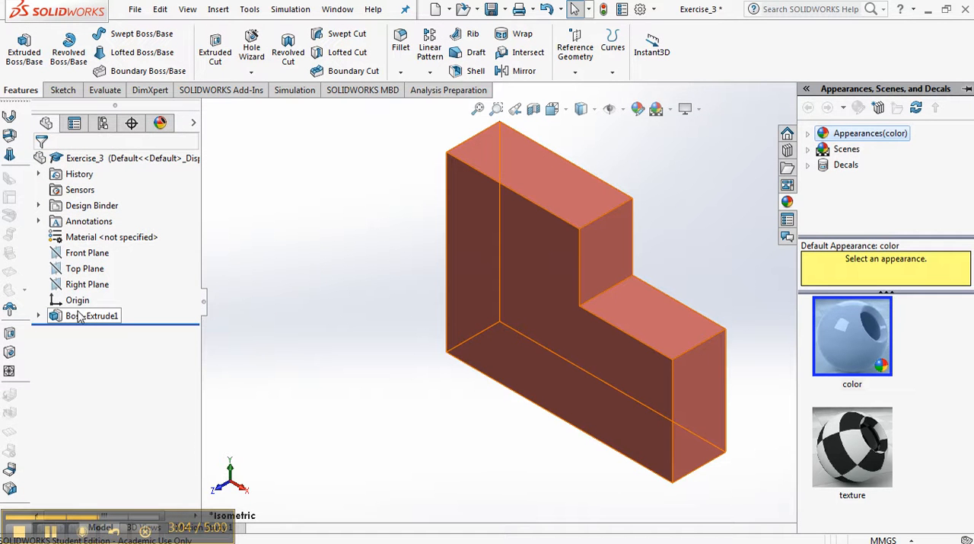
pyautogui.click(38, 315)
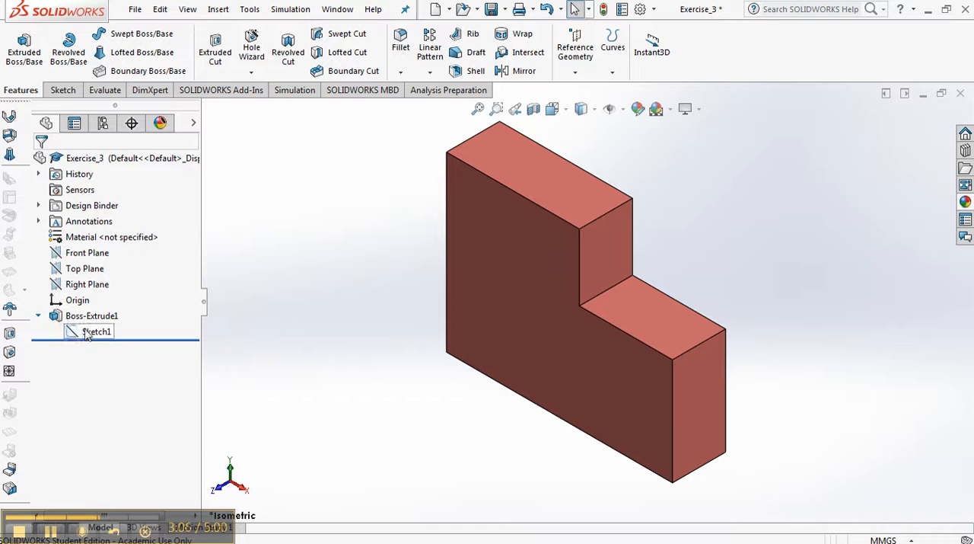
# Rename Sketch1 to 'Base Sketch' through Feature Properties
pyautogui.rightClick(97, 331)
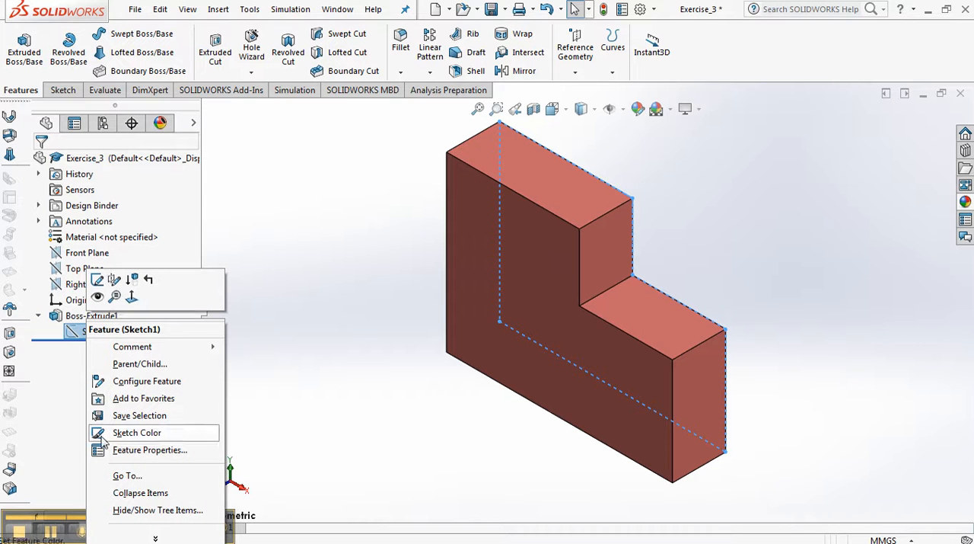
pyautogui.click(149, 449)
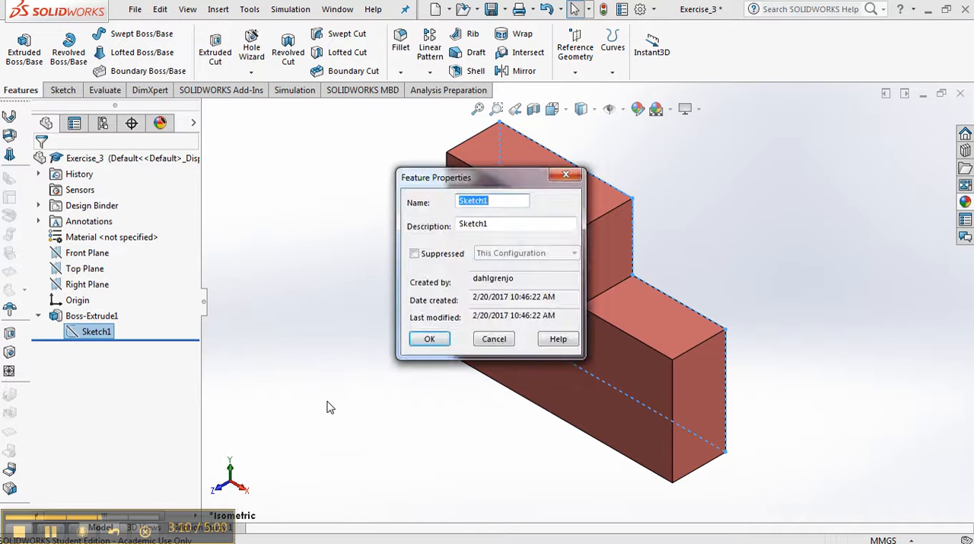
pyautogui.write('Base')
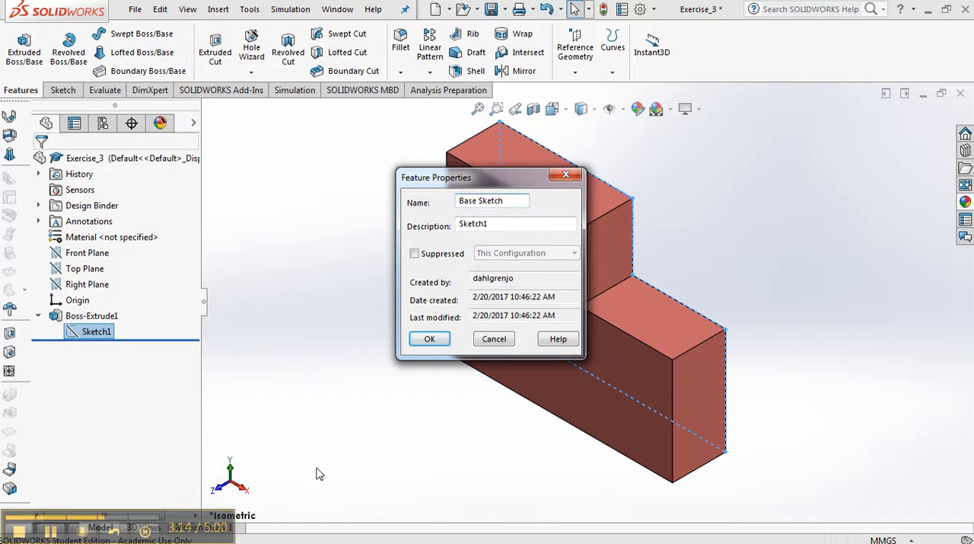
pyautogui.click(430, 338)
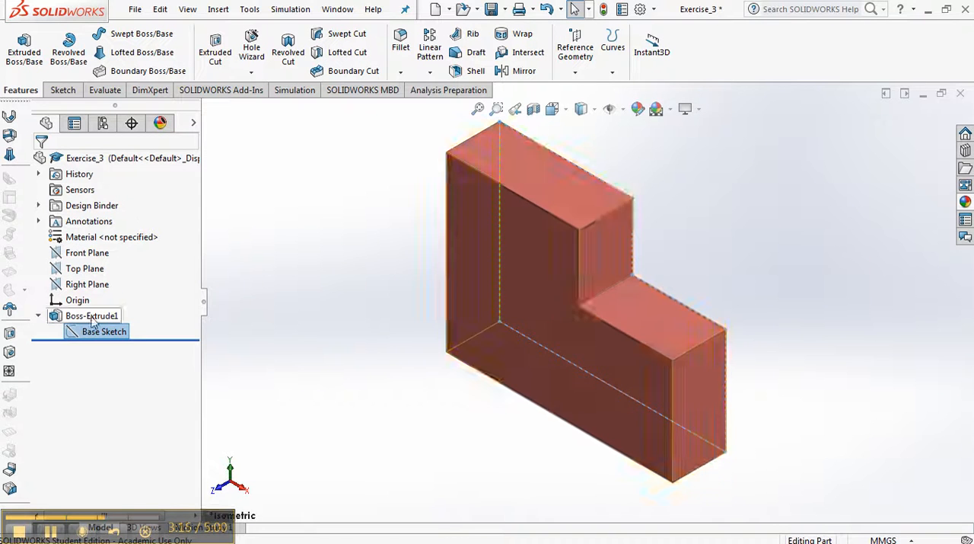
# Rename Boss-Extrude1 to 'Base Feature' through Feature Properties
pyautogui.rightClick(91, 315)
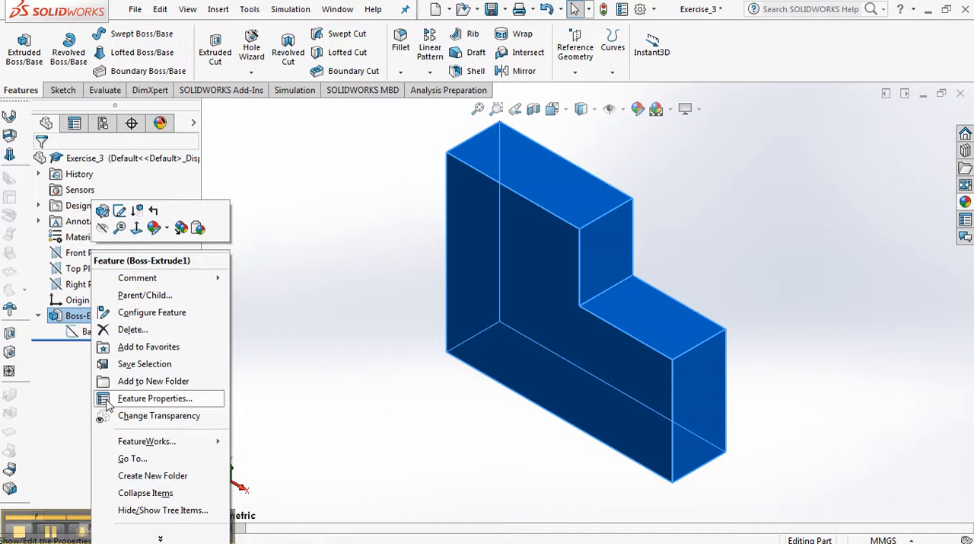
pyautogui.click(154, 397)
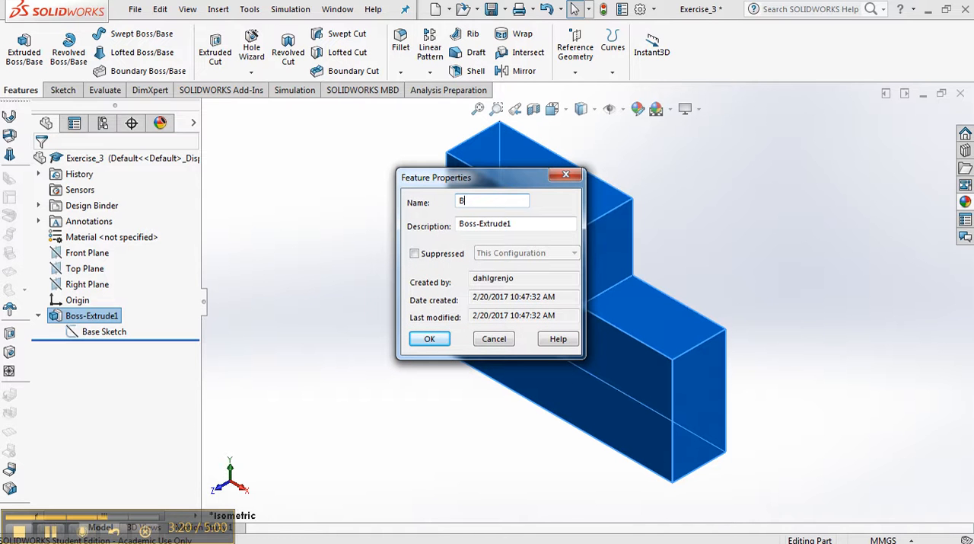
pyautogui.write('ase Feature')
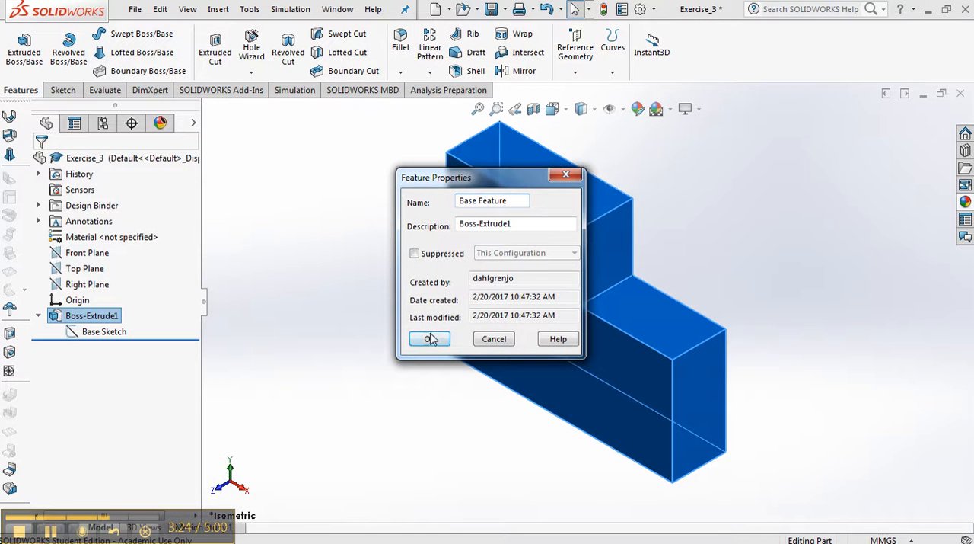
pyautogui.click(429, 338)
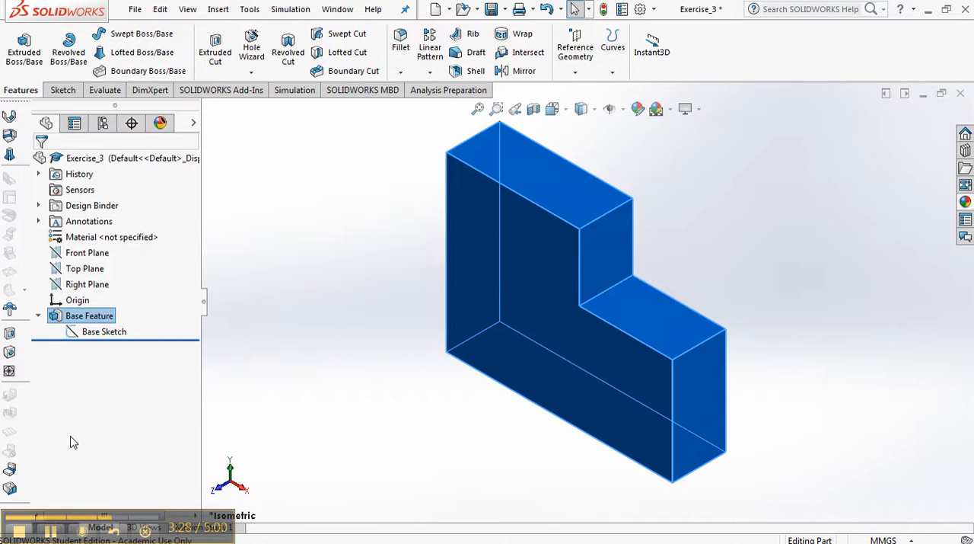
pyautogui.moveTo(193, 379)
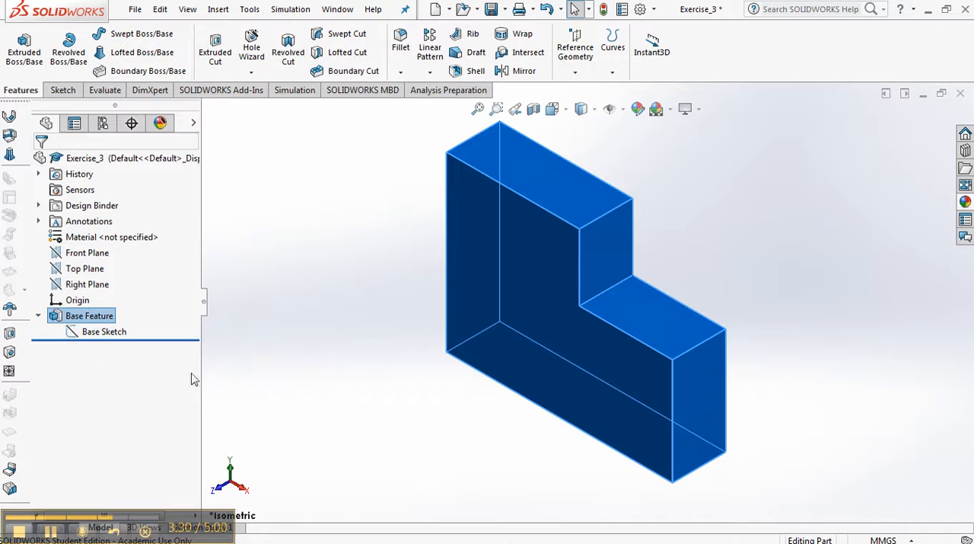
pyautogui.moveTo(228, 387)
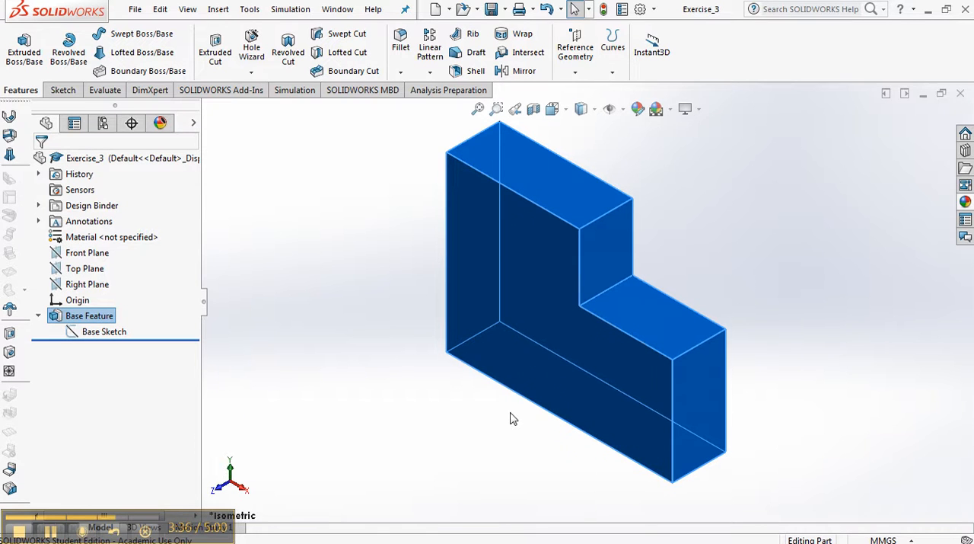
pyautogui.click(104, 331)
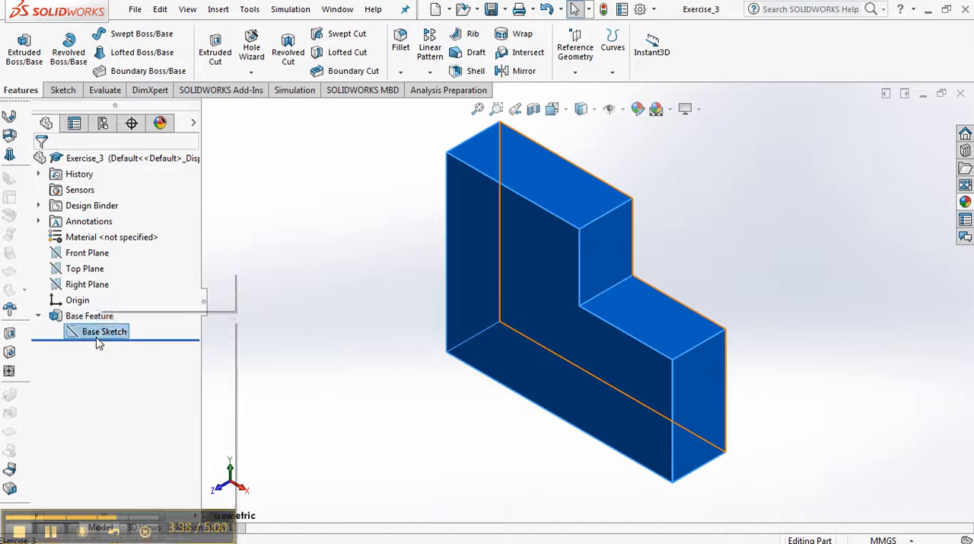
pyautogui.click(104, 332)
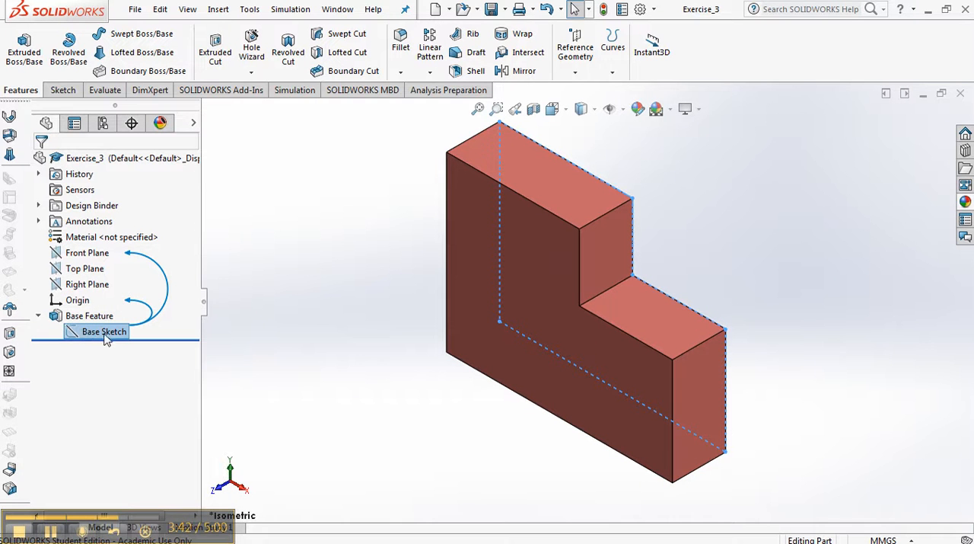
pyautogui.rightClick(104, 331)
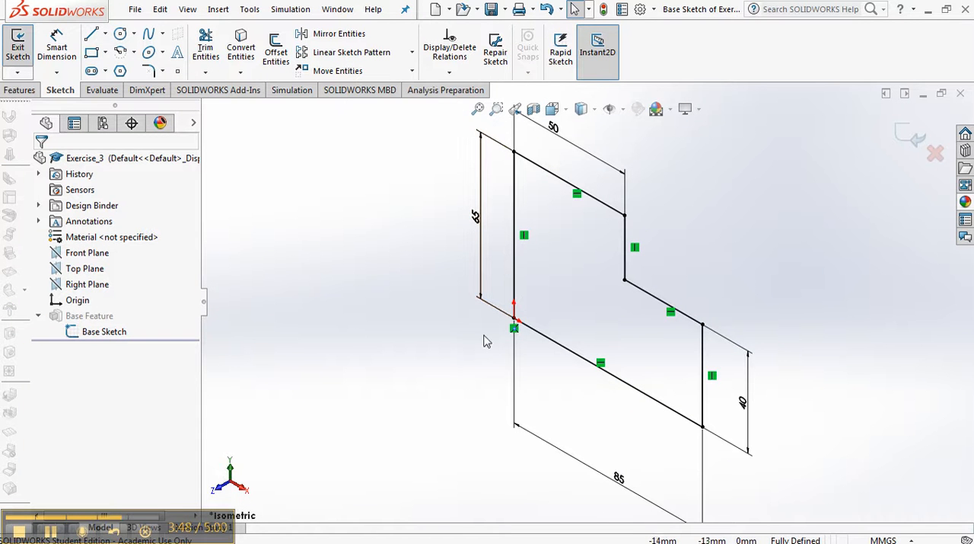
pyautogui.moveTo(425, 387)
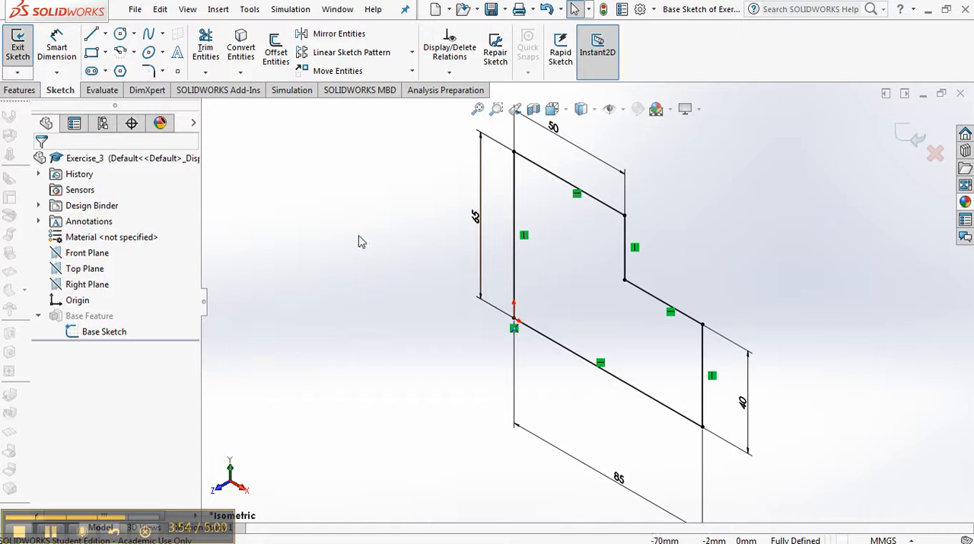
pyautogui.moveTo(724, 190)
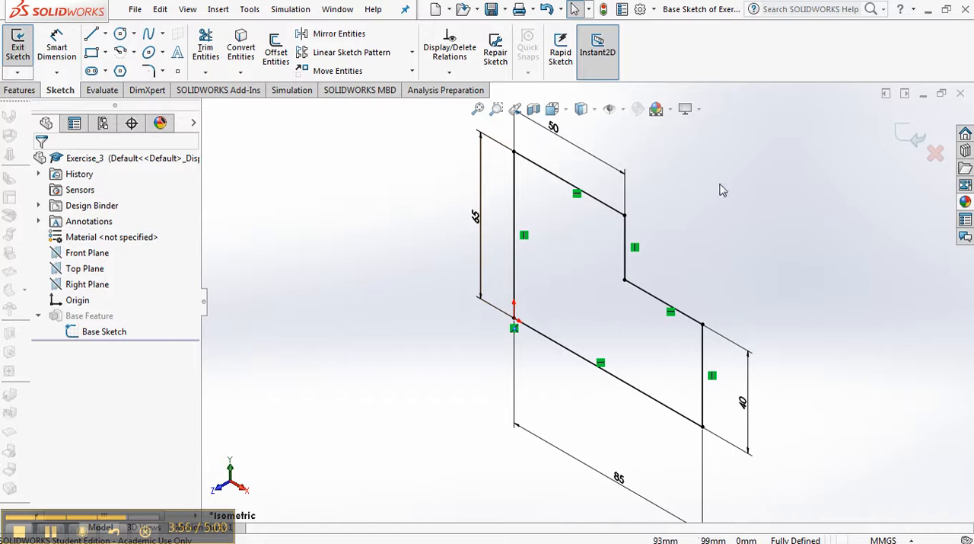
pyautogui.click(17, 47)
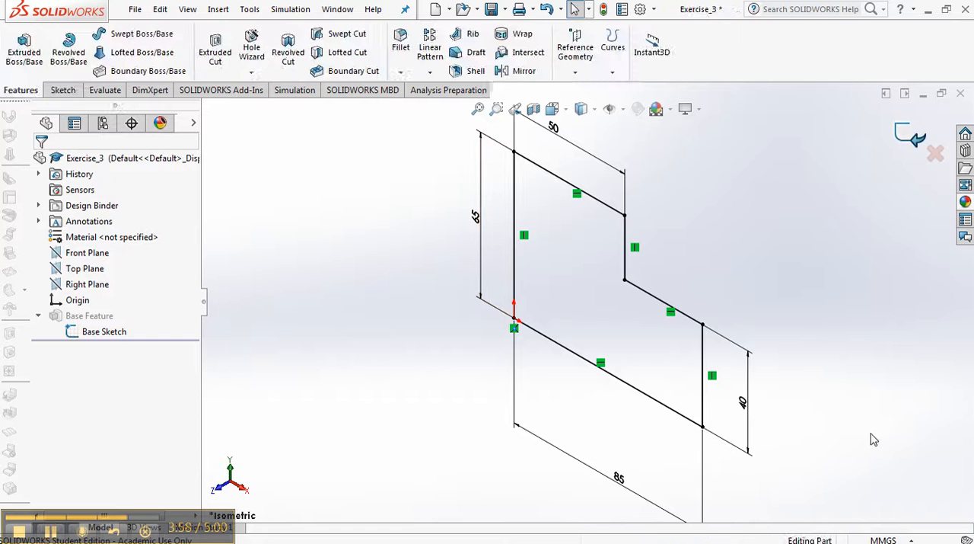